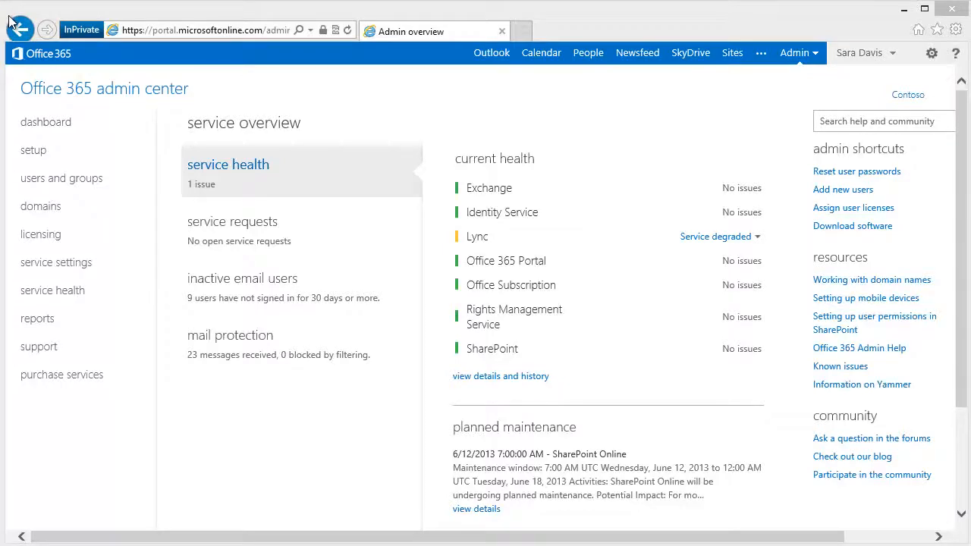
{"action": "mouse_move", "coordinate": [33, 150]}
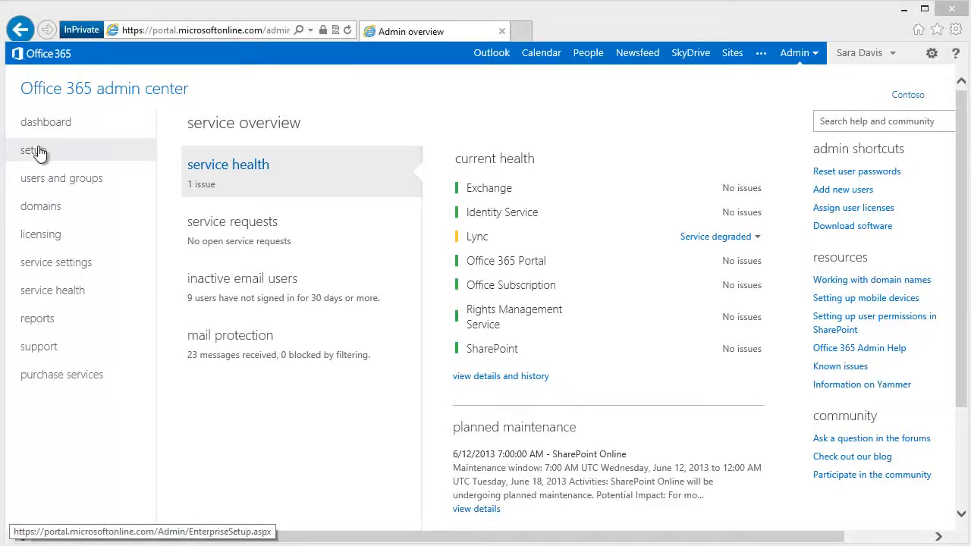
Step: Start the quick basic setup from Setup in the left navigation
{"action": "left_click", "coordinate": [33, 150]}
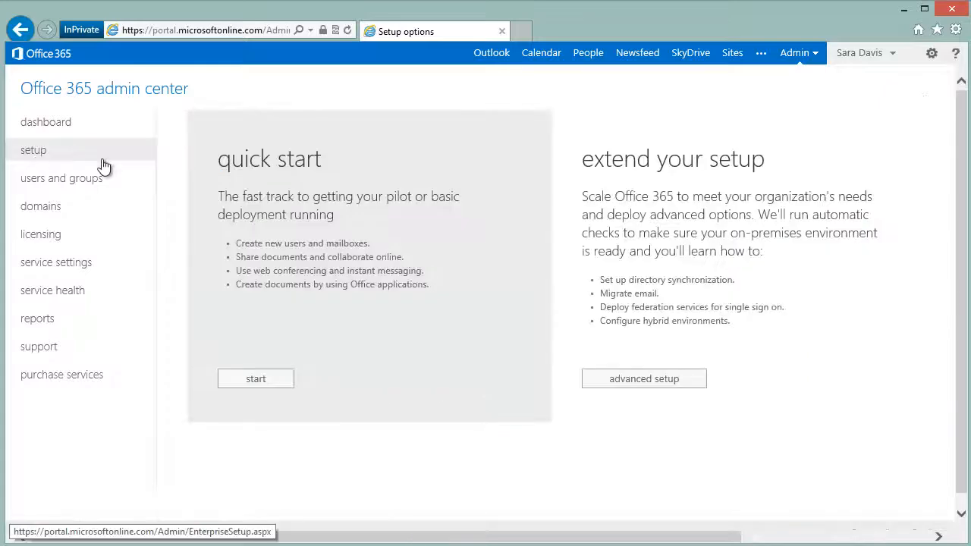
{"action": "left_click", "coordinate": [255, 379]}
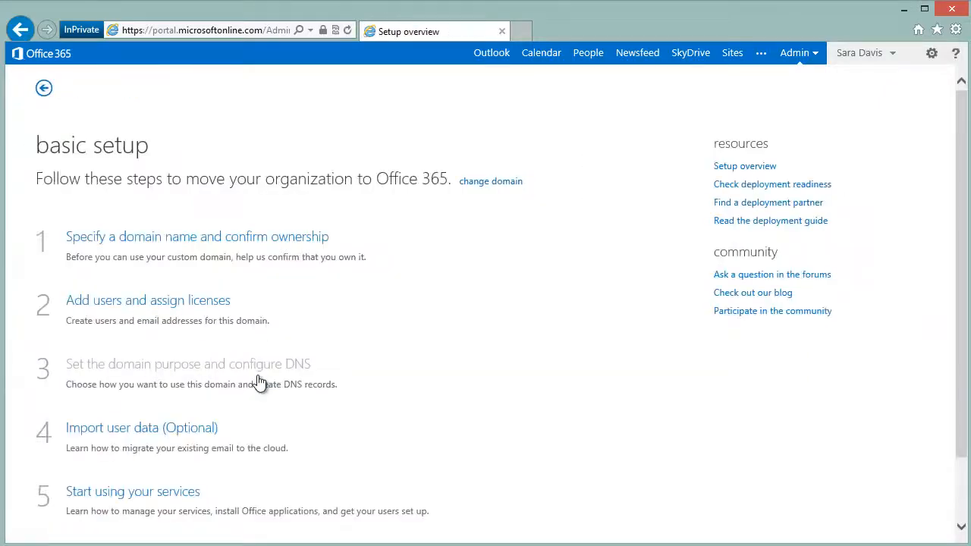
{"action": "mouse_move", "coordinate": [307, 243]}
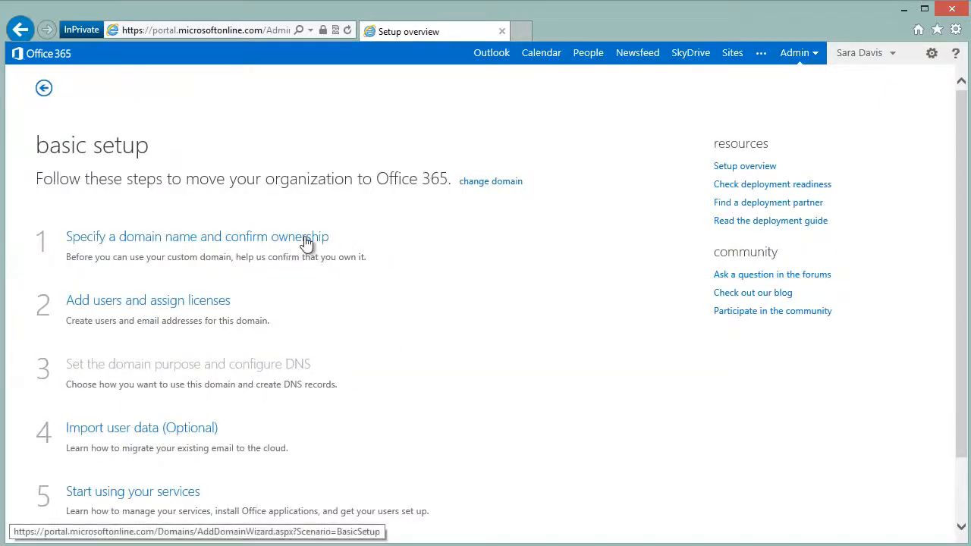
Step: Enter cohoalpineskihouse.info as the custom domain and proceed to ownership confirmation
{"action": "left_click", "coordinate": [197, 237]}
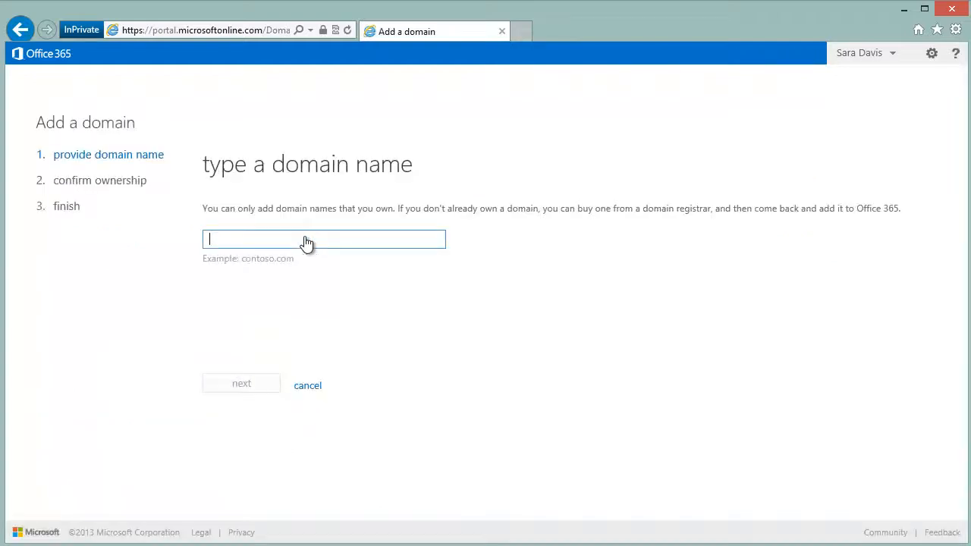
{"action": "mouse_move", "coordinate": [324, 240]}
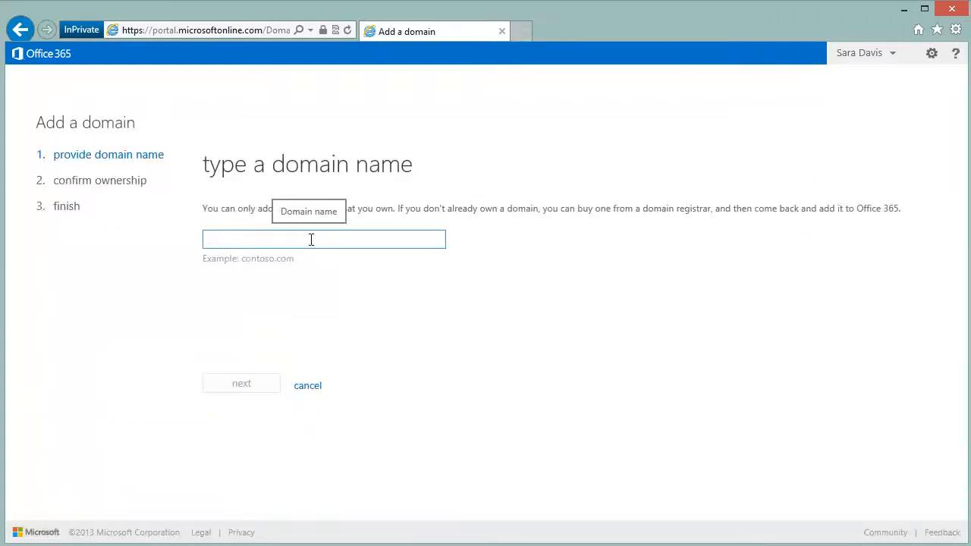
{"action": "type", "text": "cohoa"}
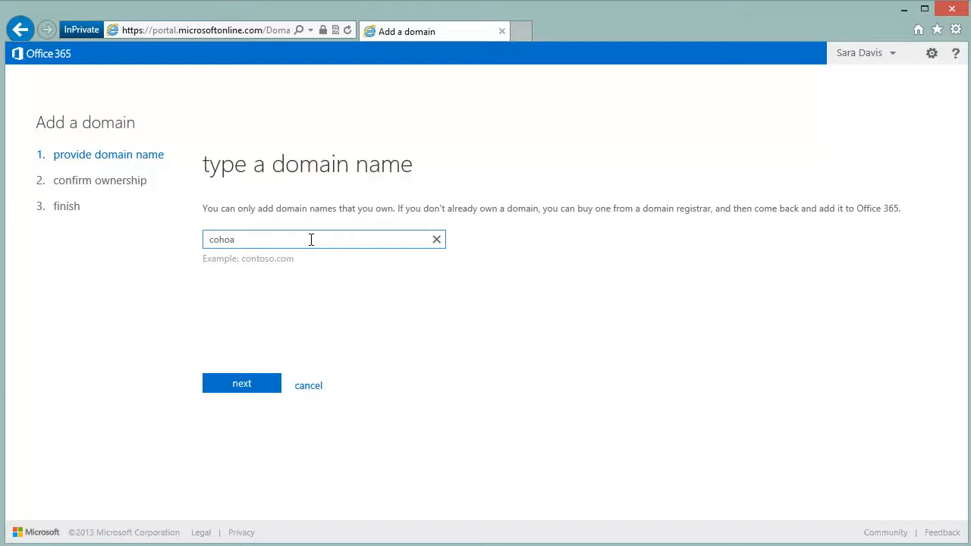
{"action": "type", "text": "lpinesk"}
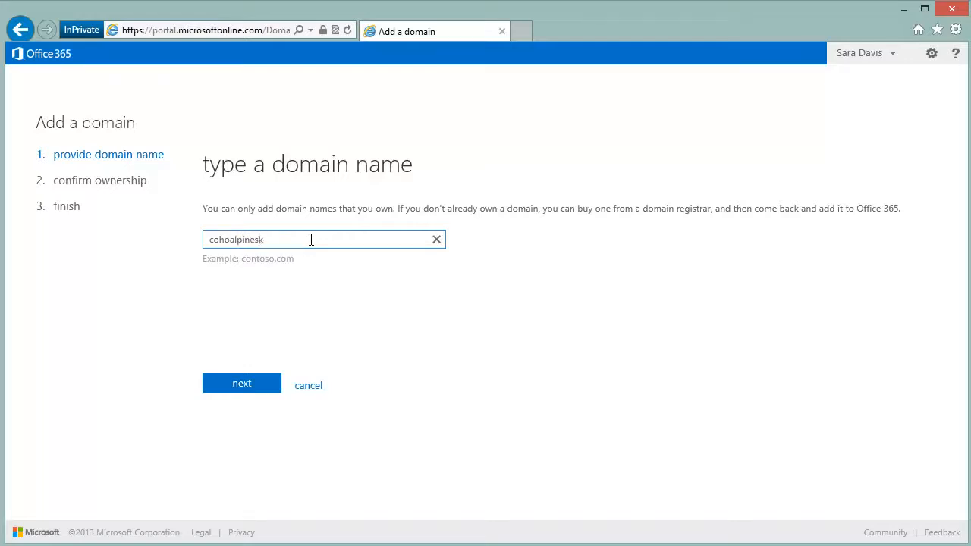
{"action": "type", "text": "ihouse.in"}
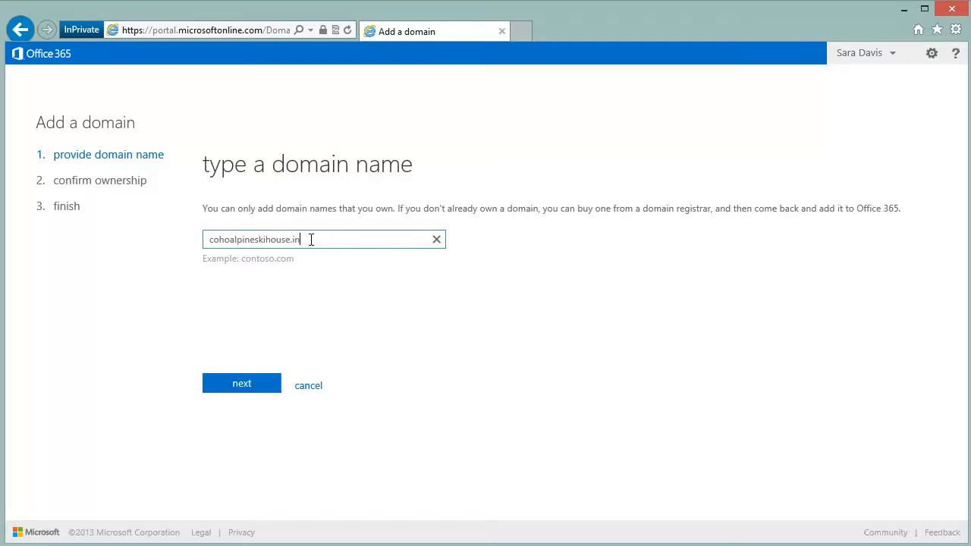
{"action": "type", "text": "fo"}
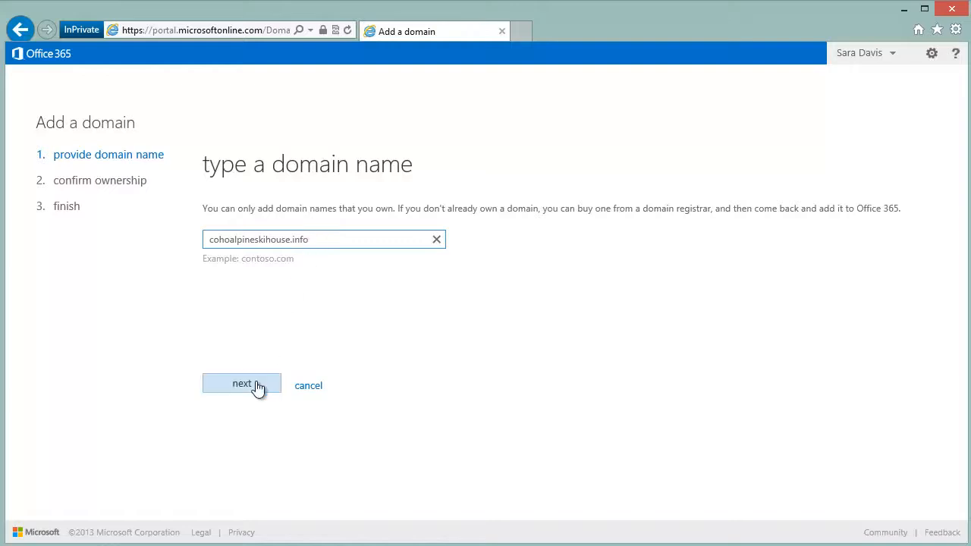
{"action": "left_click", "coordinate": [241, 382]}
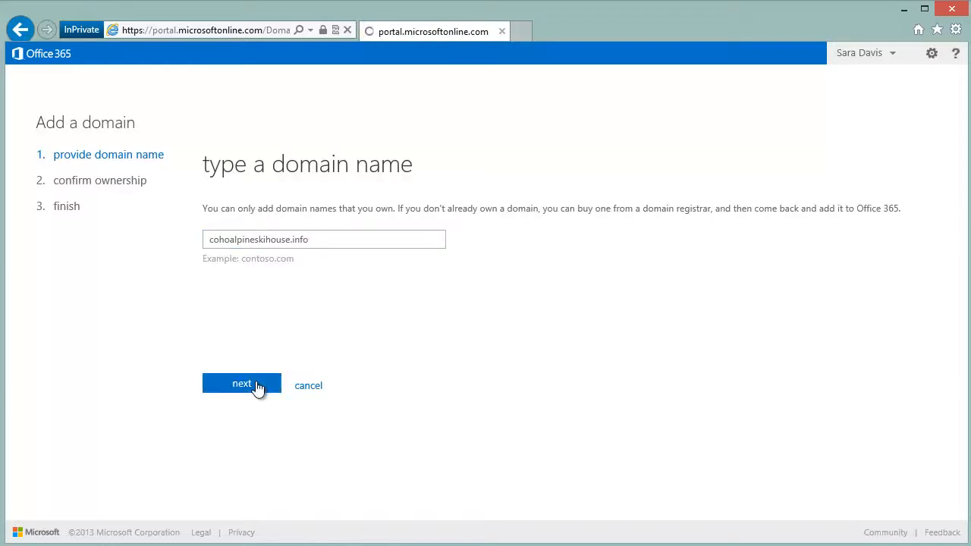
{"action": "left_click", "coordinate": [241, 382]}
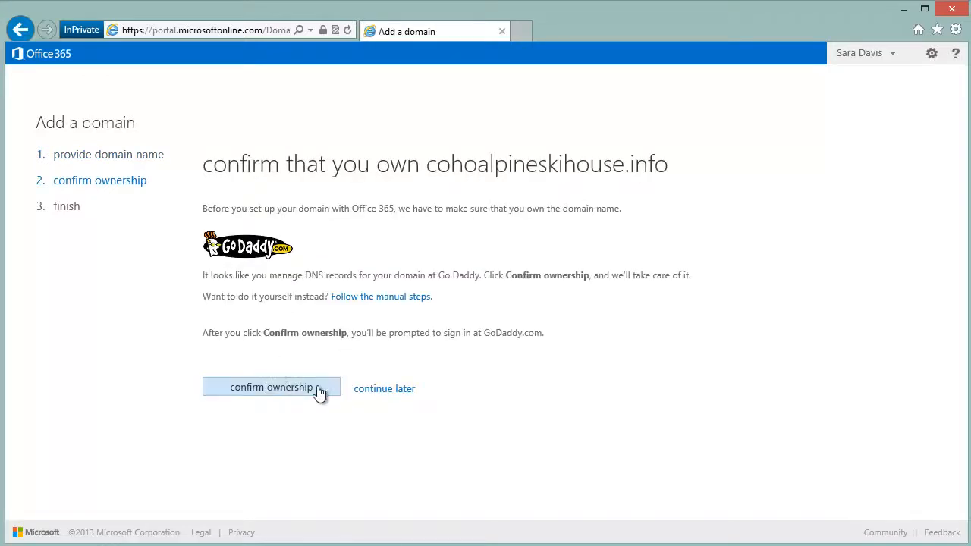
Step: Sign in to GoDaddy and accept Office 365's request to change the domain
{"action": "left_click", "coordinate": [270, 387]}
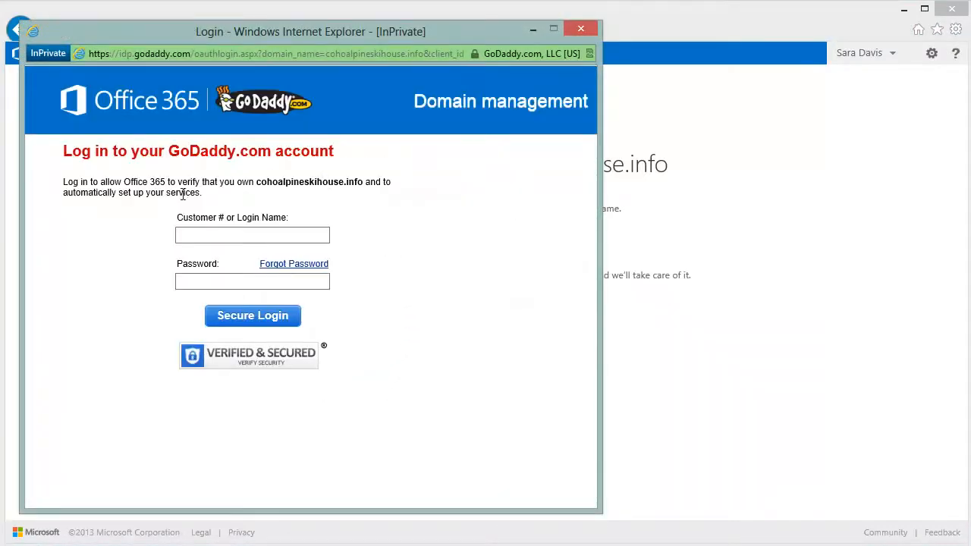
{"action": "type", "text": "S"}
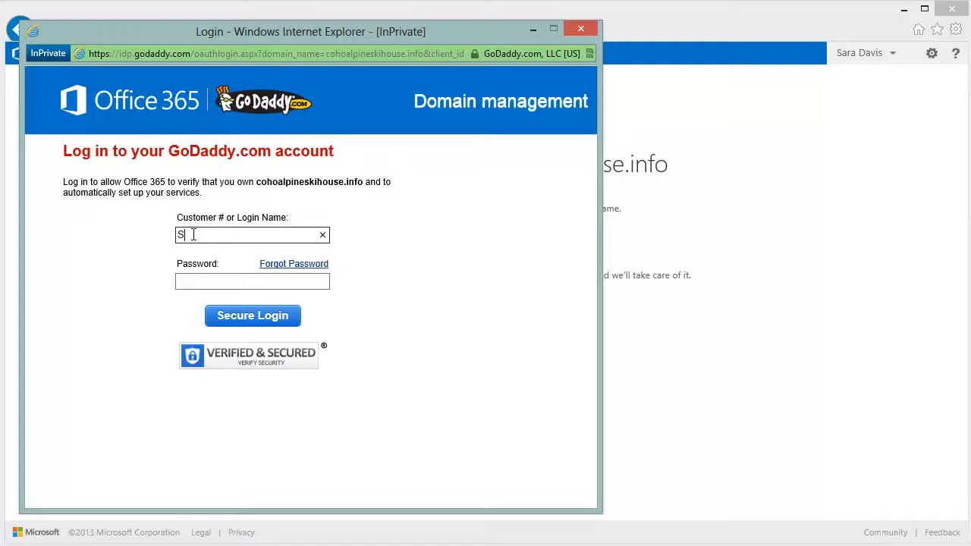
{"action": "type", "text": "ara"}
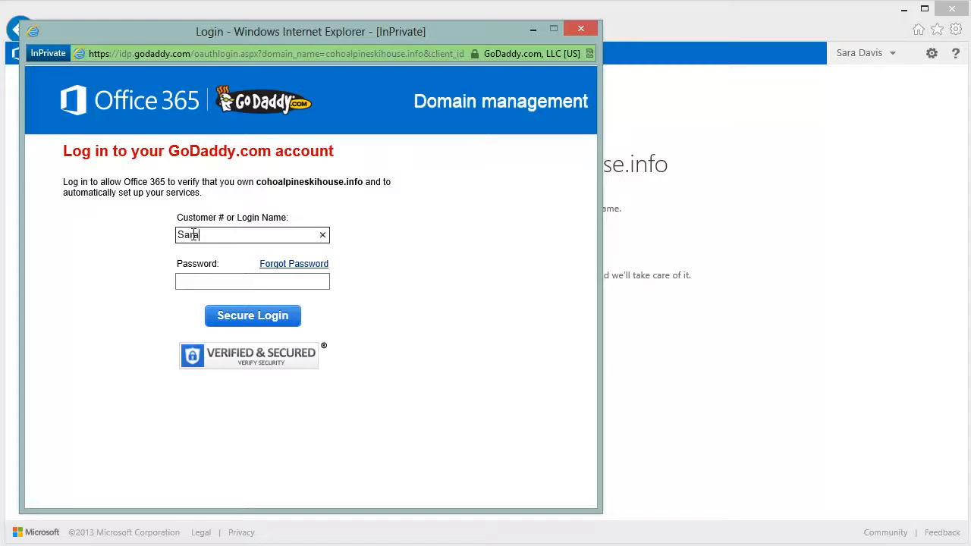
{"action": "type", "text": "hAlpine"}
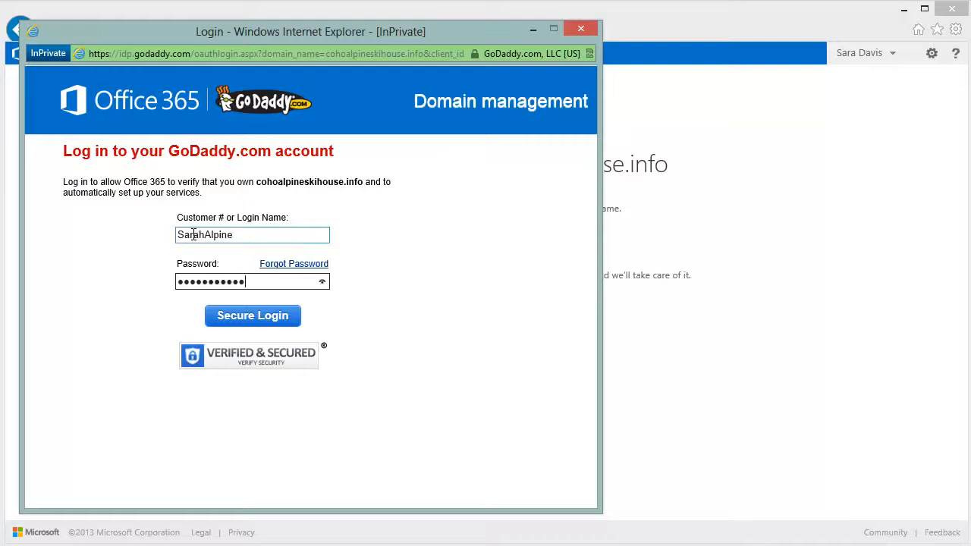
{"action": "left_click", "coordinate": [252, 315]}
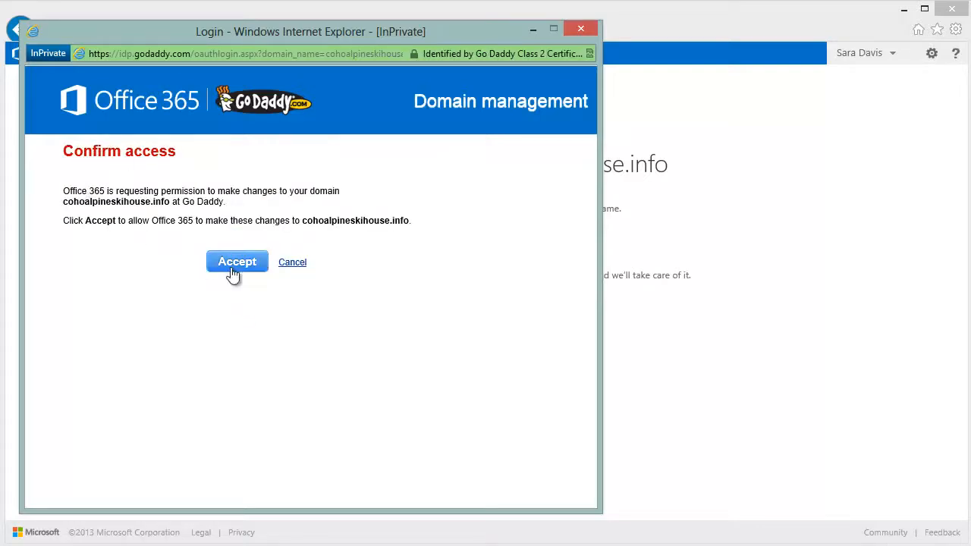
{"action": "left_click", "coordinate": [237, 261]}
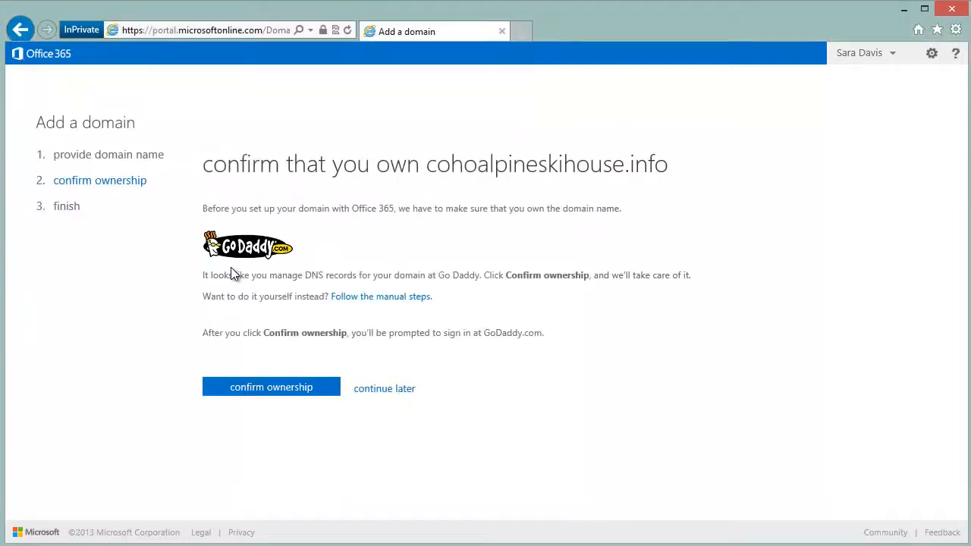
Step: Finish adding the confirmed domain, checking off step 1 of basic setup
{"action": "left_click", "coordinate": [270, 386]}
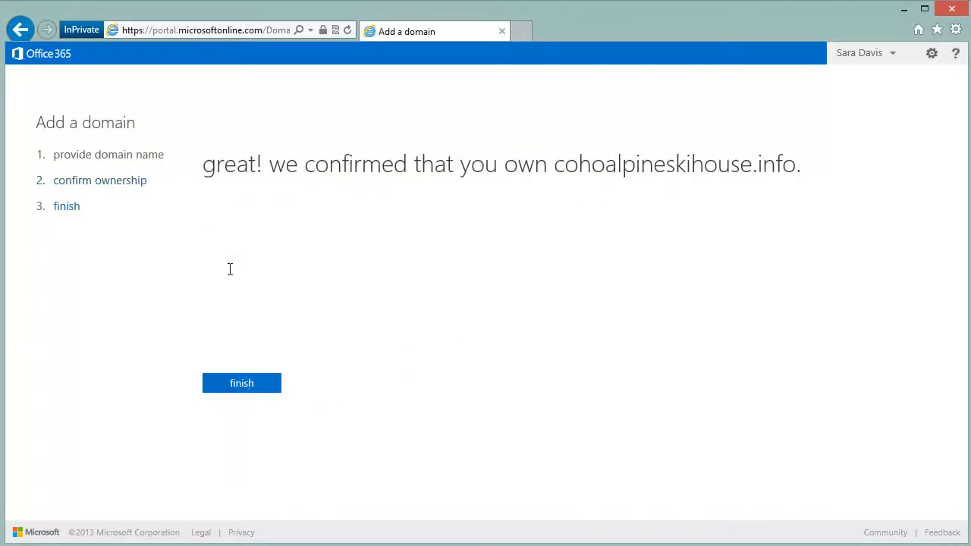
{"action": "mouse_move", "coordinate": [376, 339]}
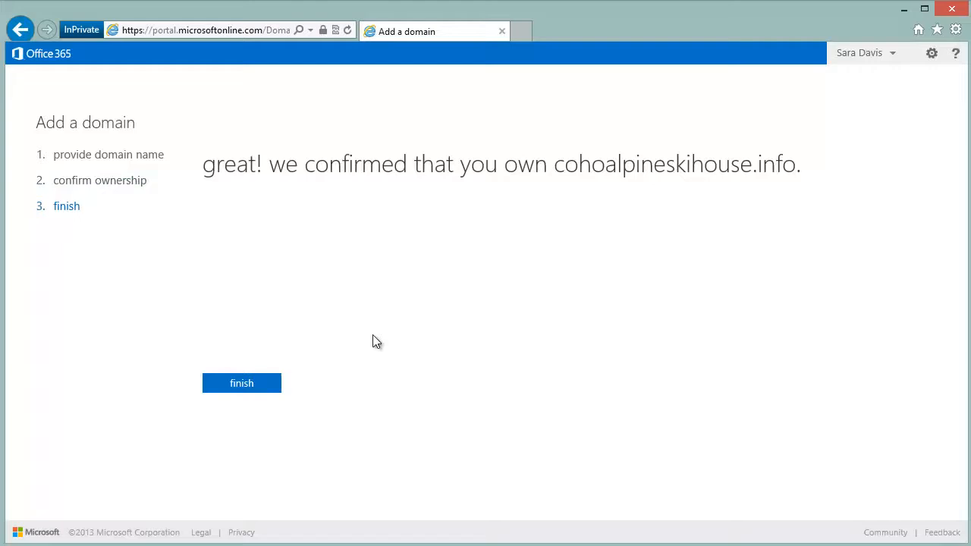
{"action": "left_click", "coordinate": [241, 382]}
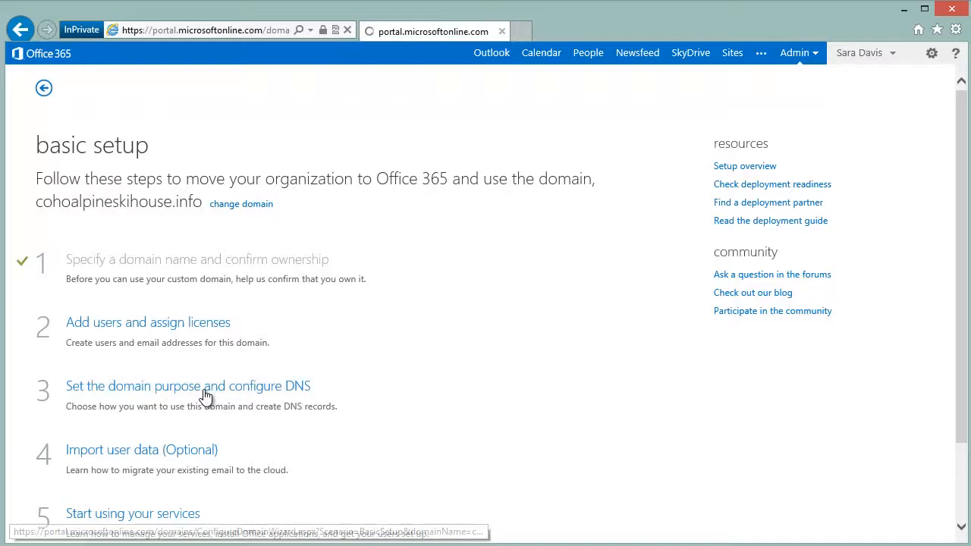
Step: Keep Exchange Online and Lync Online as the domain purpose and set up DNS records automatically
{"action": "left_click", "coordinate": [188, 387]}
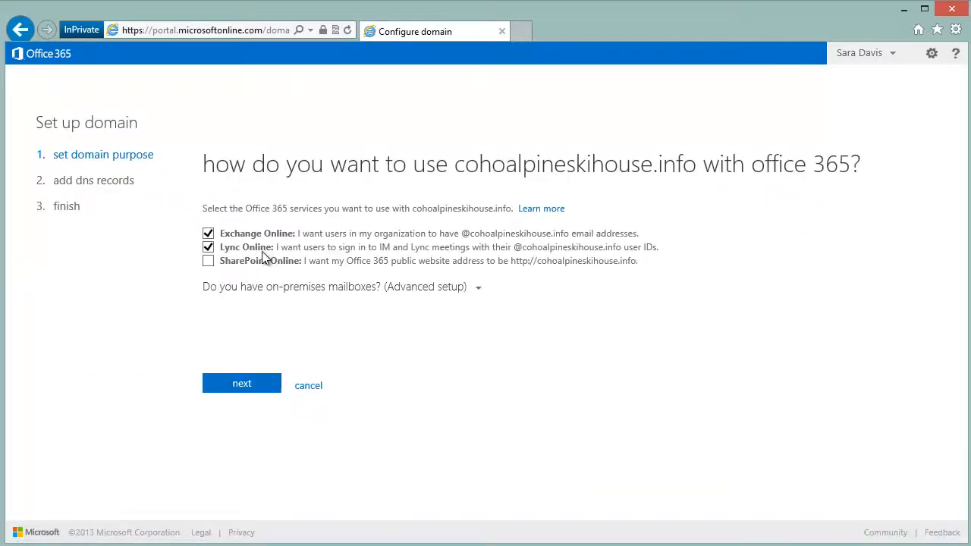
{"action": "mouse_move", "coordinate": [272, 352]}
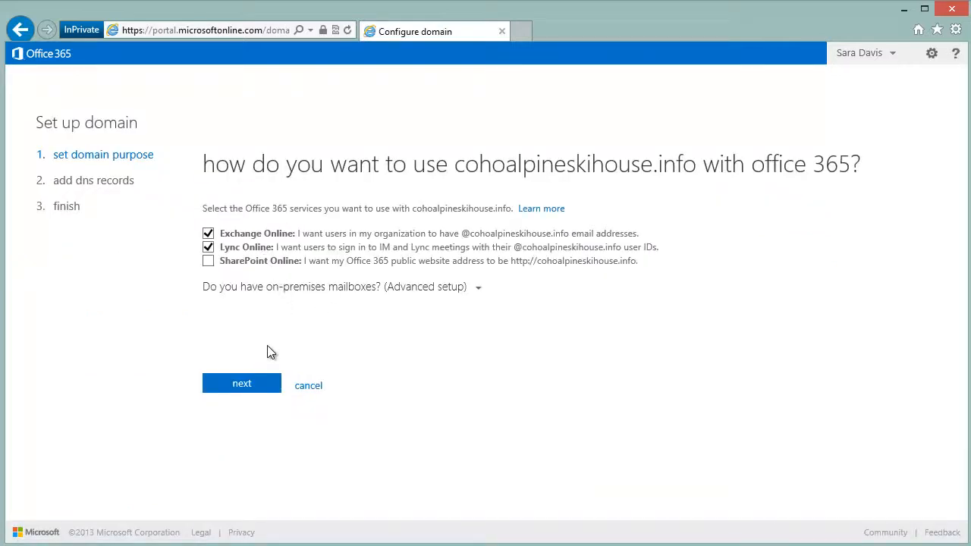
{"action": "left_click", "coordinate": [241, 383]}
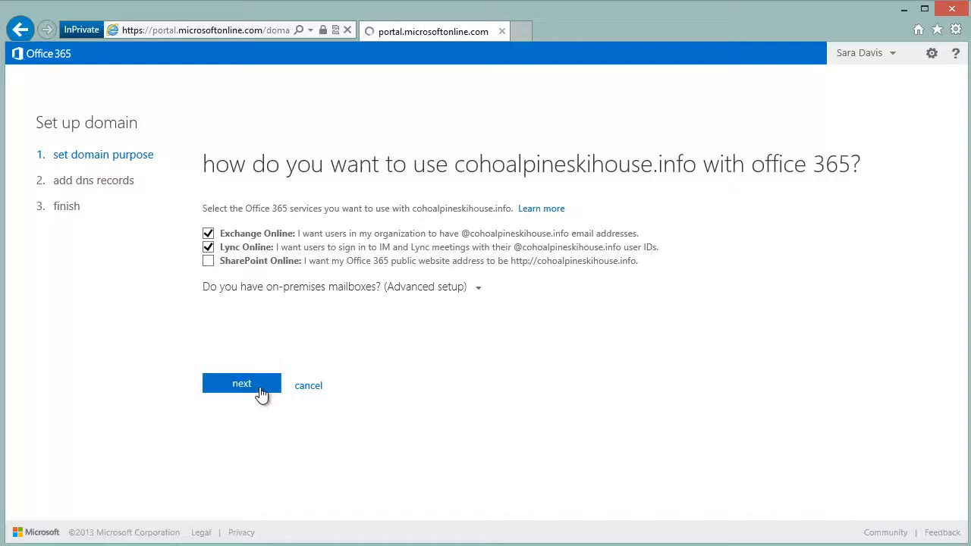
{"action": "left_click", "coordinate": [241, 382]}
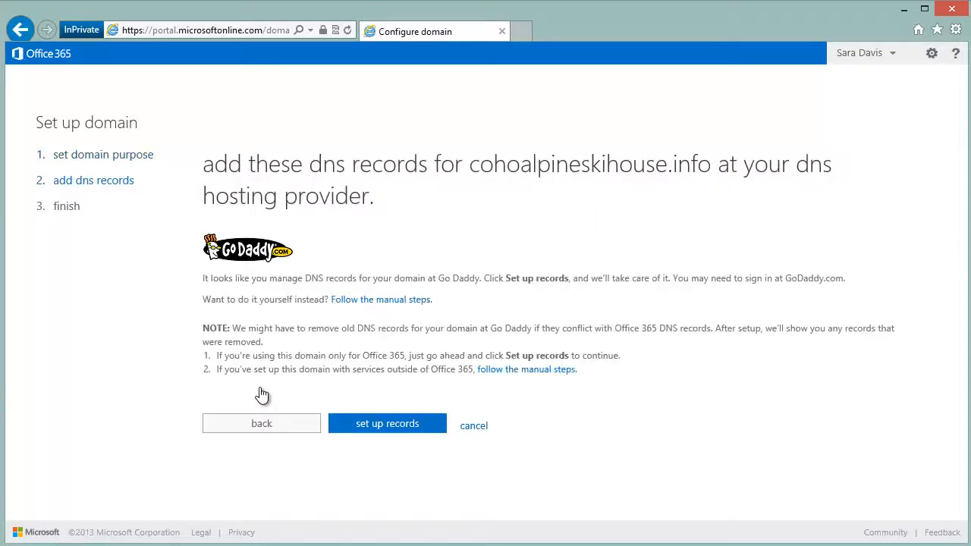
{"action": "mouse_move", "coordinate": [330, 402]}
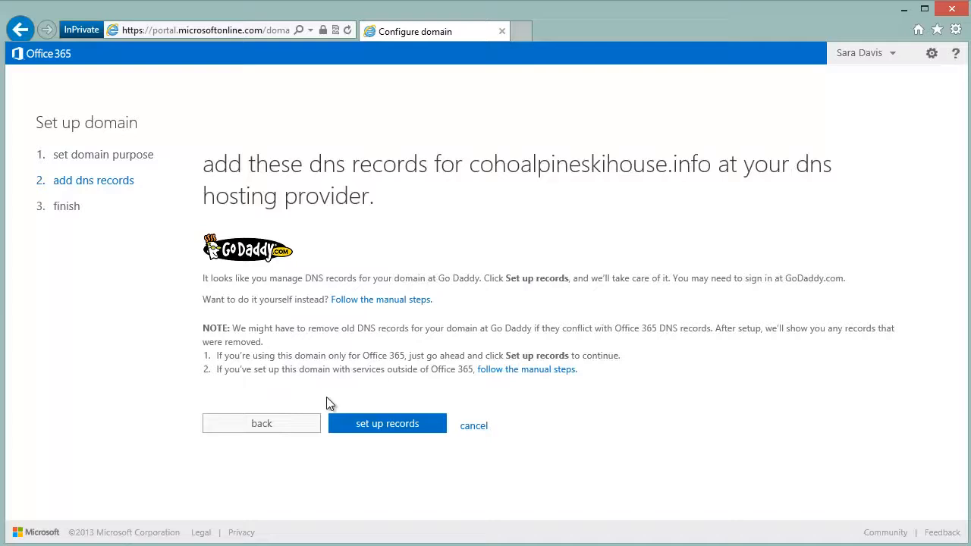
{"action": "mouse_move", "coordinate": [392, 428]}
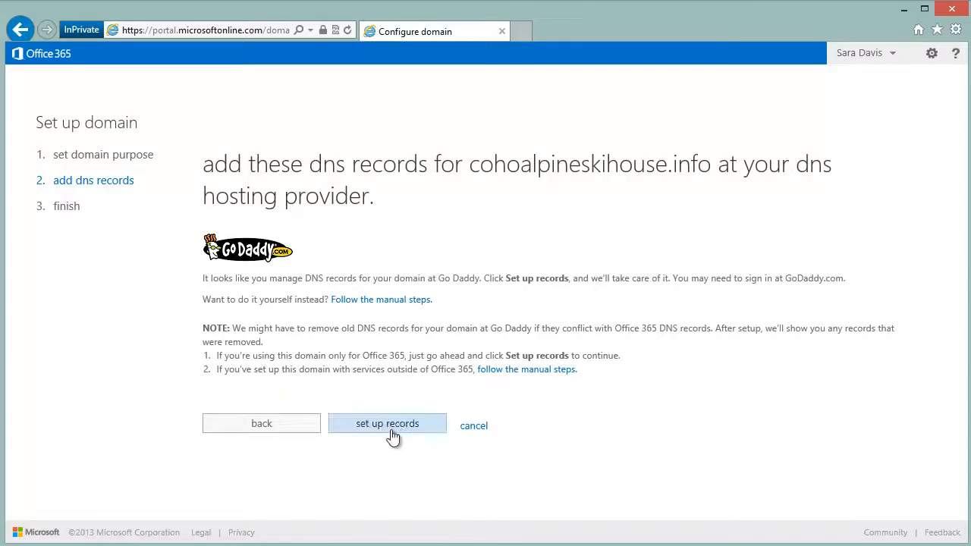
{"action": "left_click", "coordinate": [387, 423]}
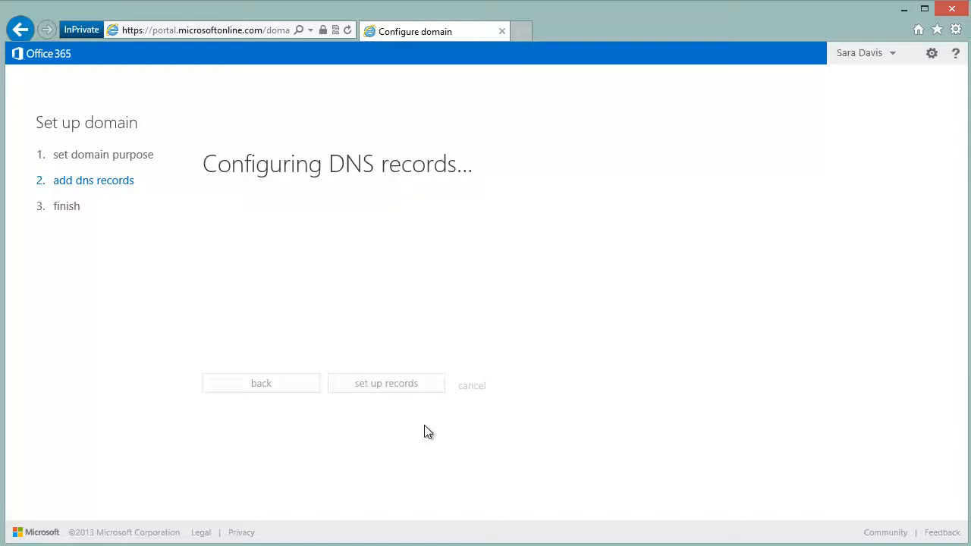
Step: Review the added and removed DNS records and finish, checking off step 3
{"action": "left_click", "coordinate": [385, 382]}
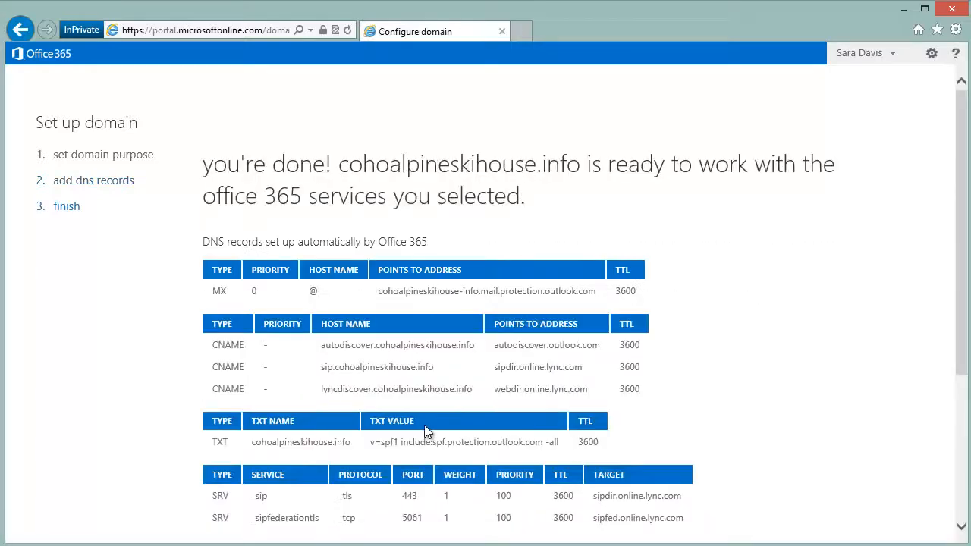
{"action": "mouse_move", "coordinate": [725, 230]}
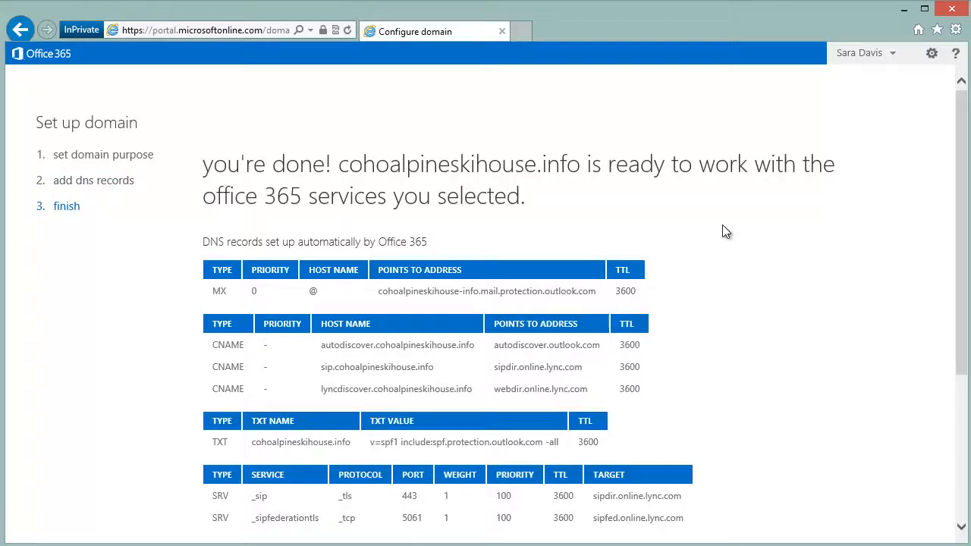
{"action": "scroll", "scroll_direction": "down", "scroll_amount": 3}
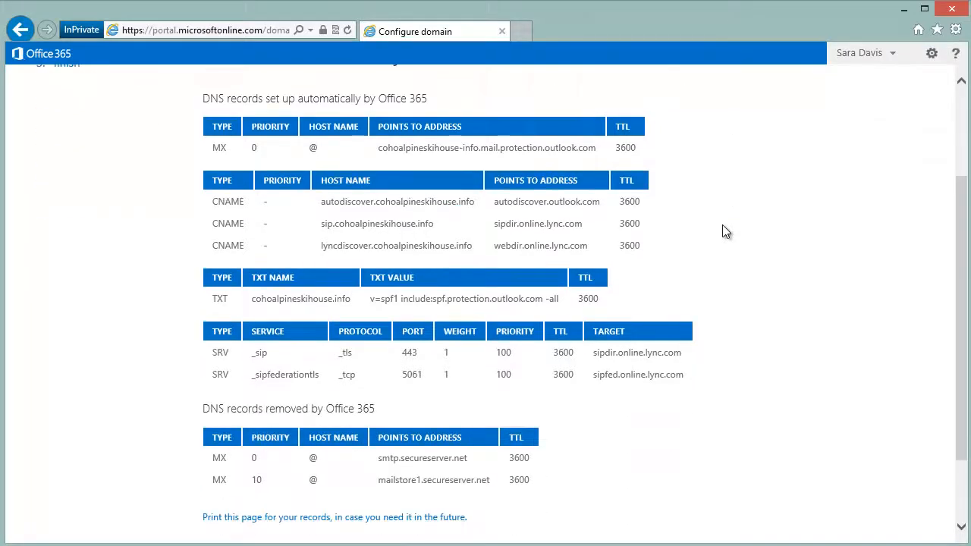
{"action": "scroll", "scroll_direction": "down", "scroll_amount": 3}
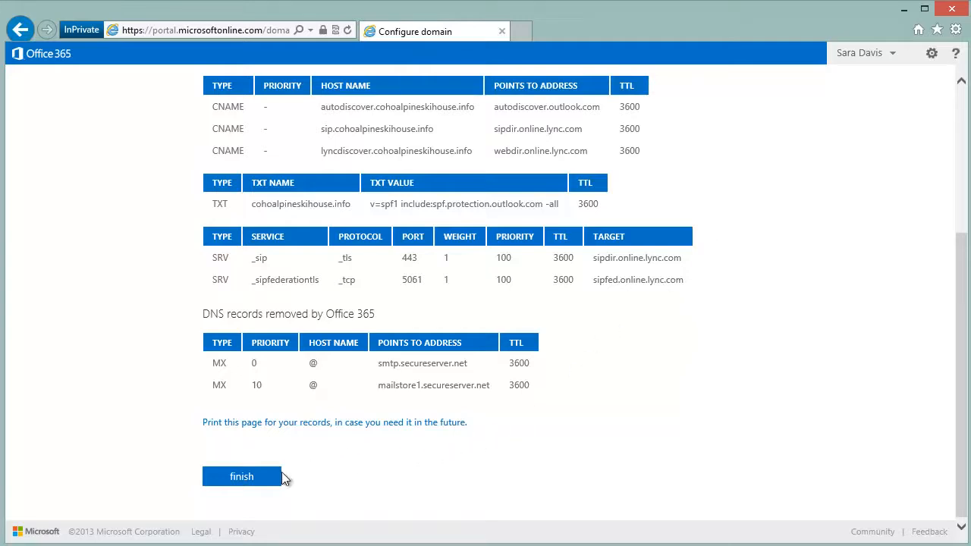
{"action": "left_click", "coordinate": [242, 476]}
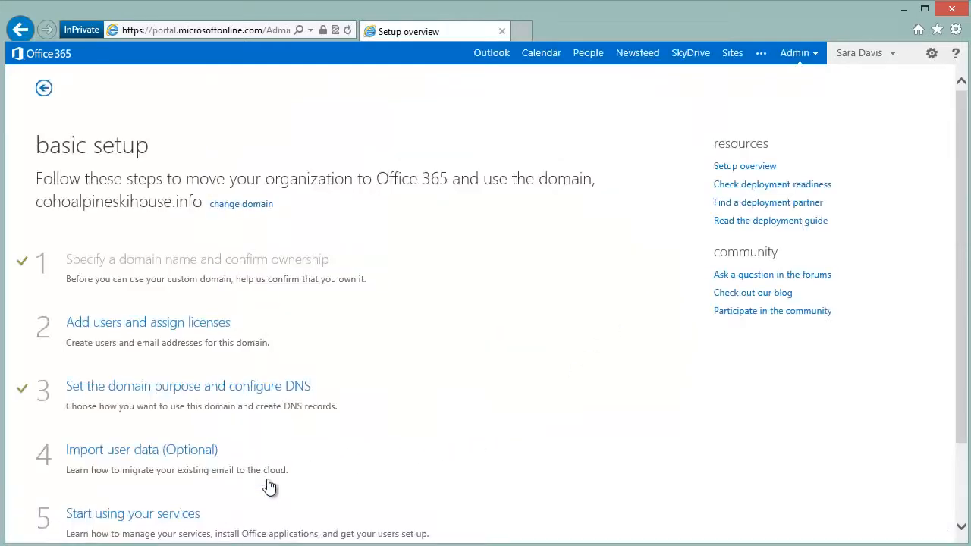